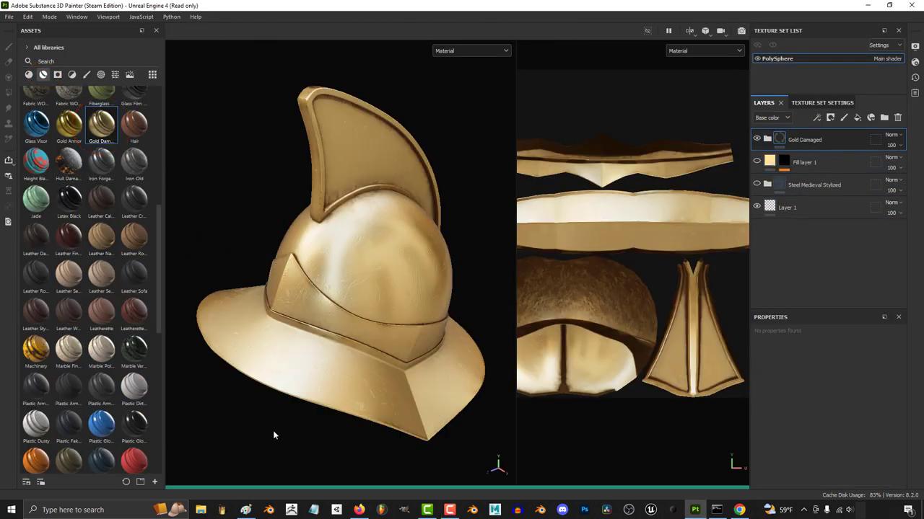
- Clear the gold layers down to a single empty layer and browse to the steel material presets
left_click(43, 75)
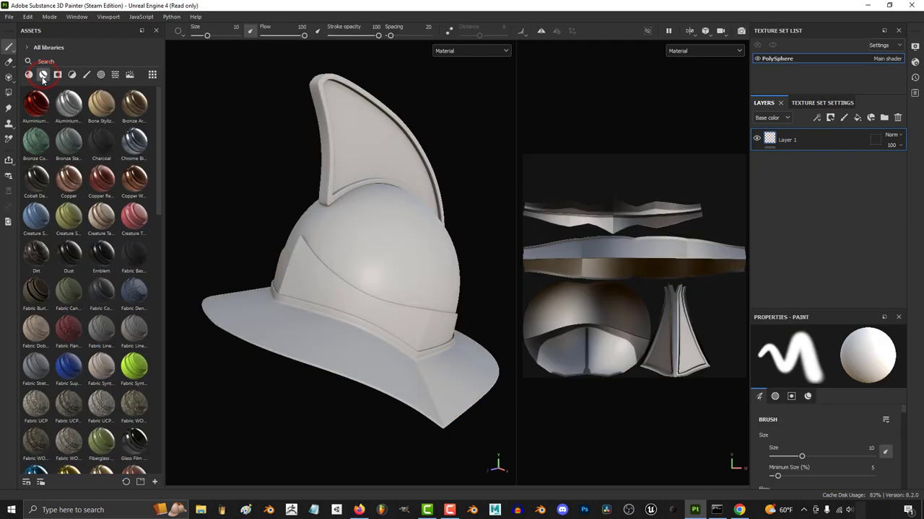
scroll("down", 3)
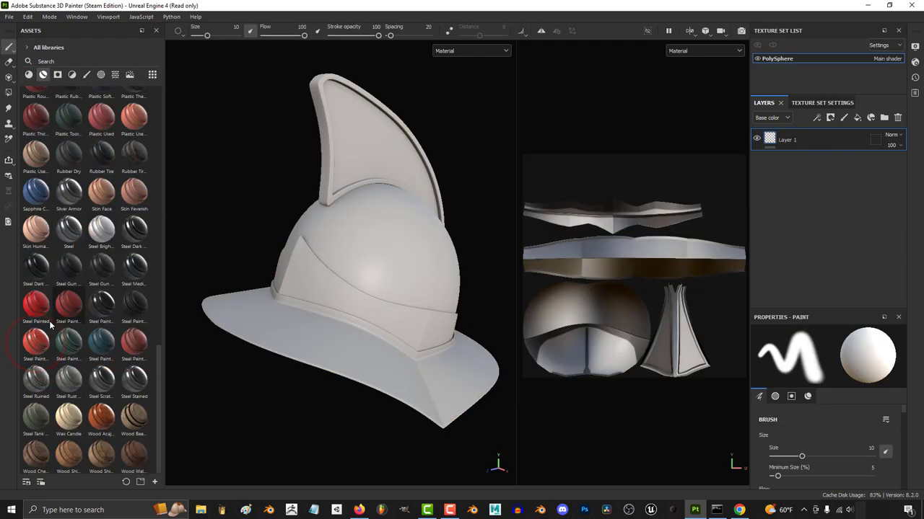
- Apply the Steel Medieval Stylized smart material to the helmet from the Assets panel
double_click(36, 339)
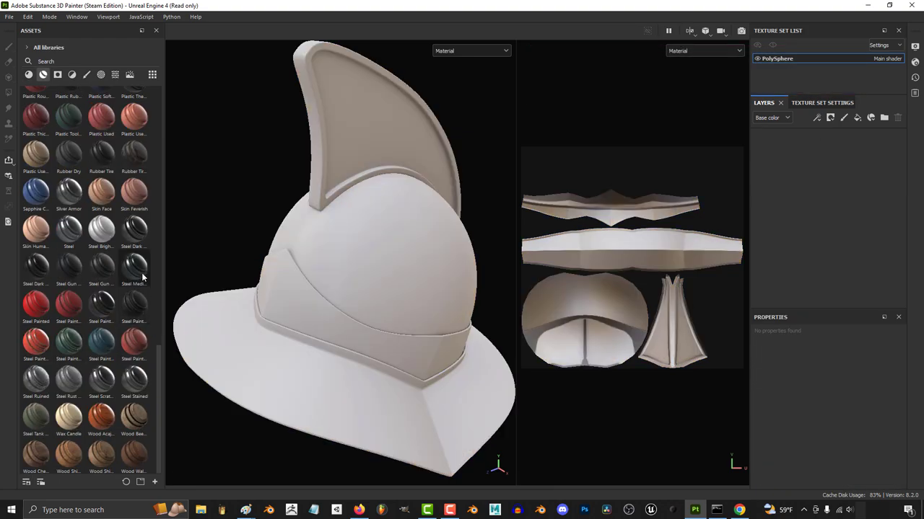
mouse_move(132, 265)
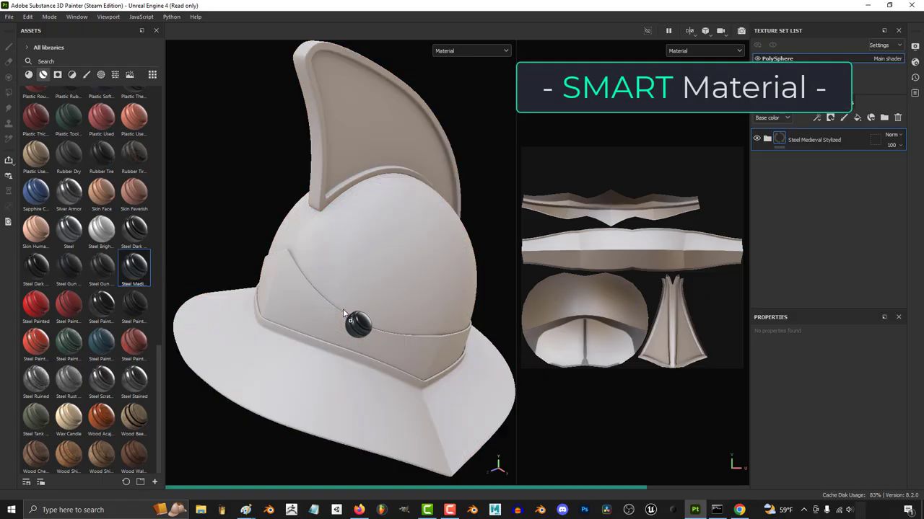
- Hide the side panels and orbit the helmet to inspect the blued steel and gold engraving
double_click(132, 267)
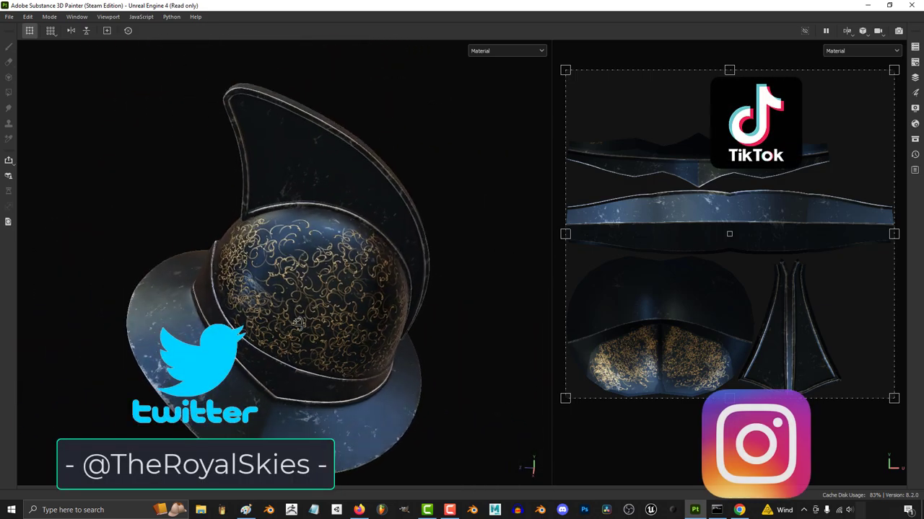
left_click_drag(300, 323, 98, 329)
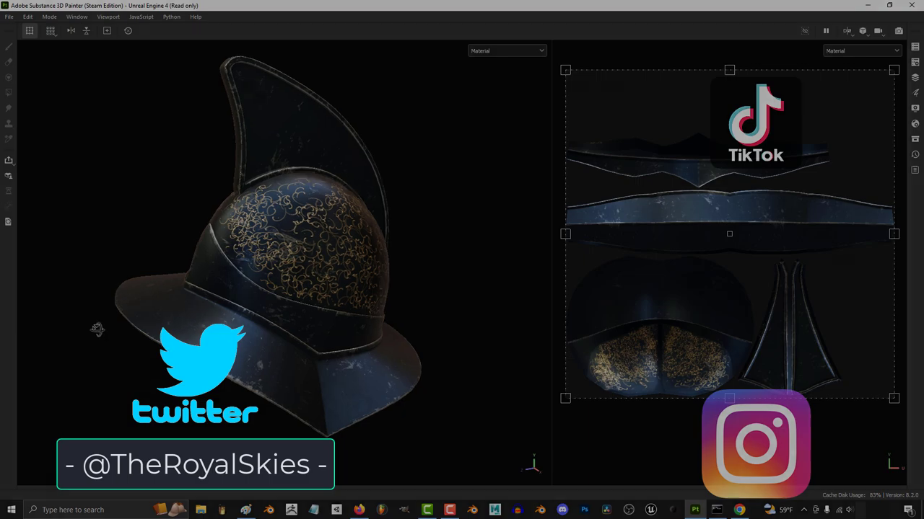